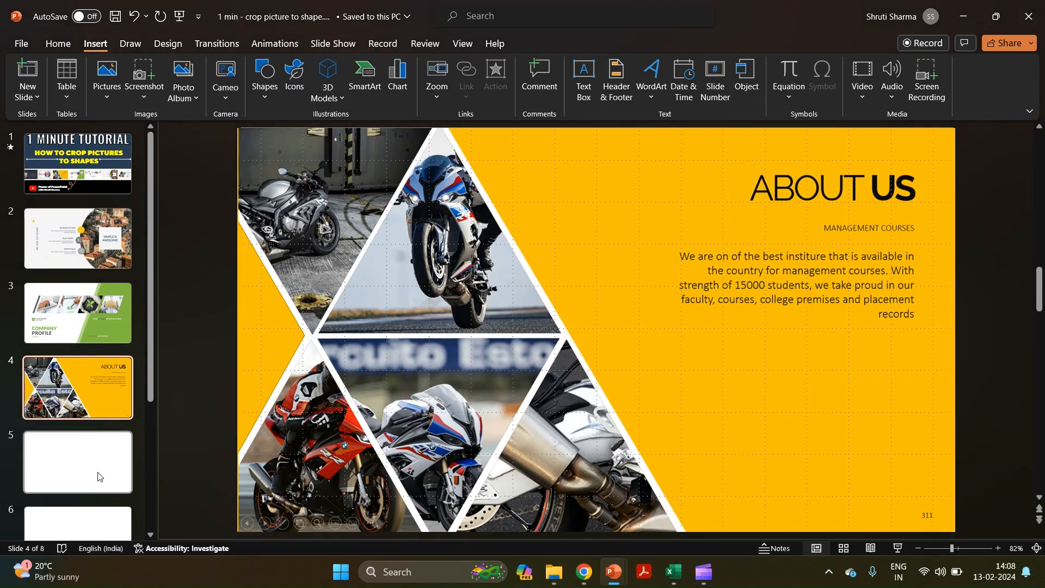
Insert the photo of a woman in a suit from the image bank onto blank slide 5
{"action": "left_click", "coordinate": [107, 71]}
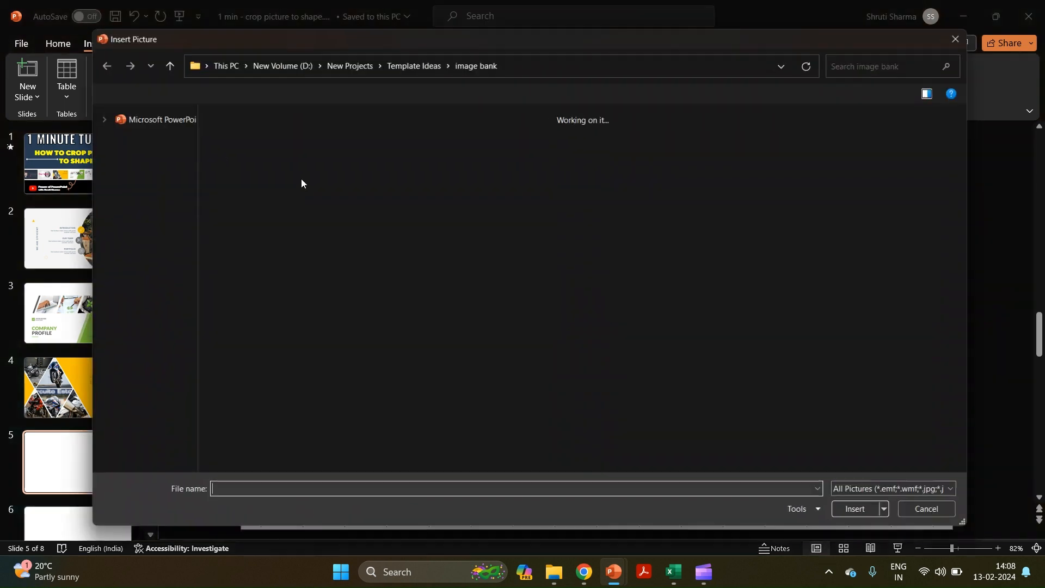
{"action": "left_click", "coordinate": [856, 509]}
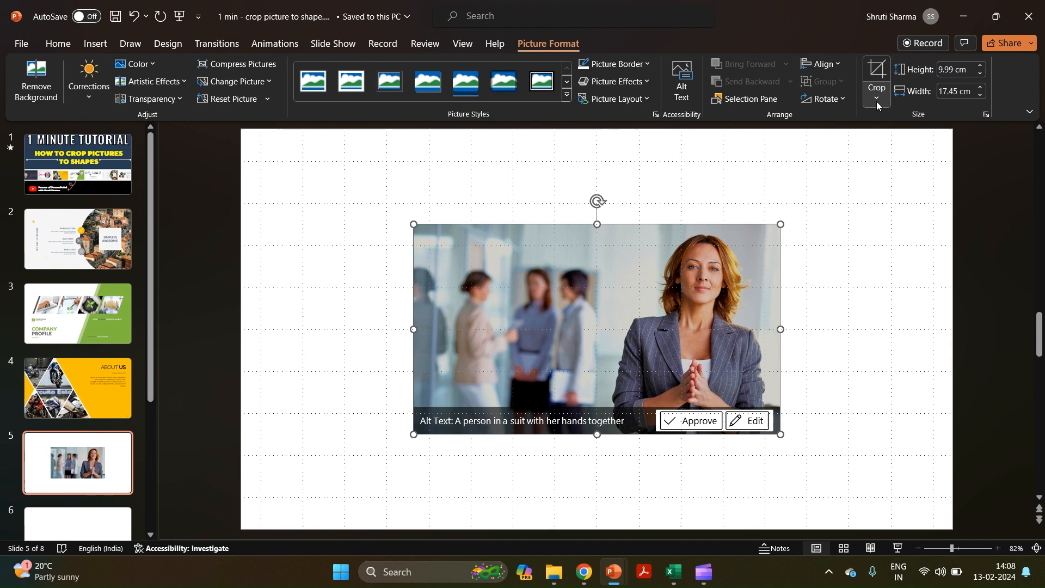
Crop the woman-in-a-suit photo on slide 5 to a Parallelogram shape
{"action": "left_click", "coordinate": [876, 100]}
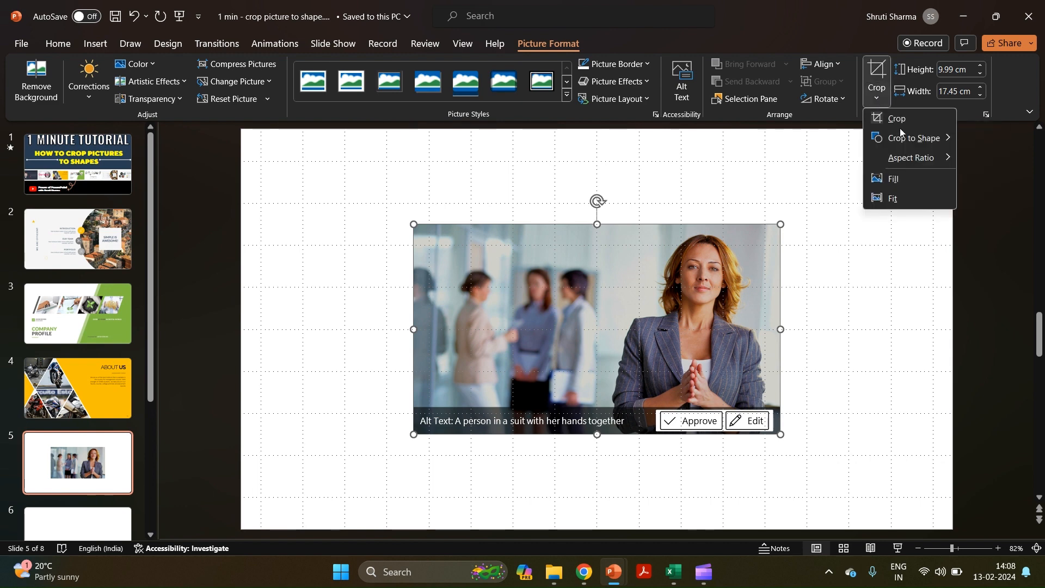
{"action": "left_click", "coordinate": [912, 138]}
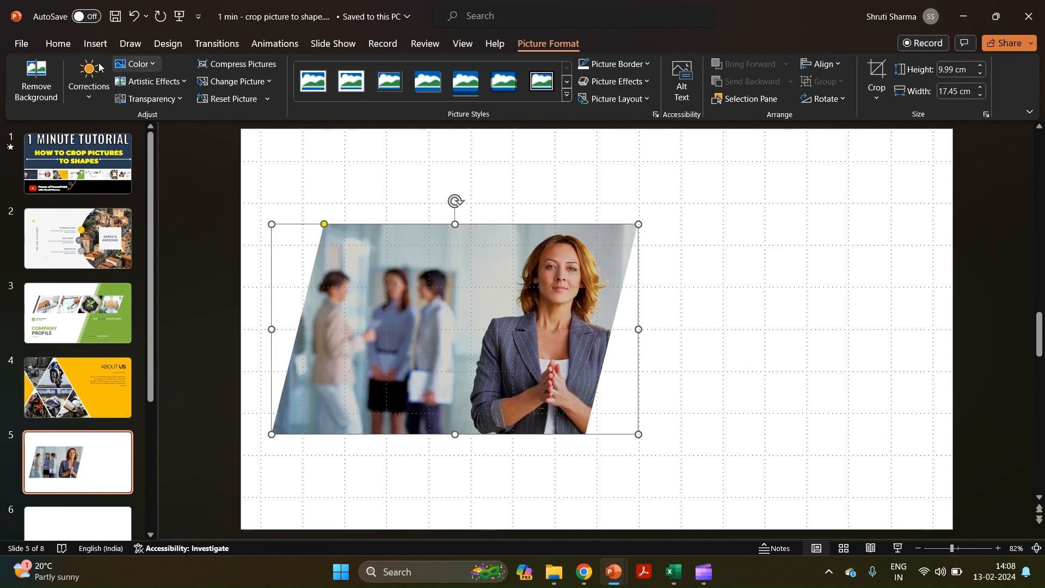
{"action": "left_click", "coordinate": [95, 43]}
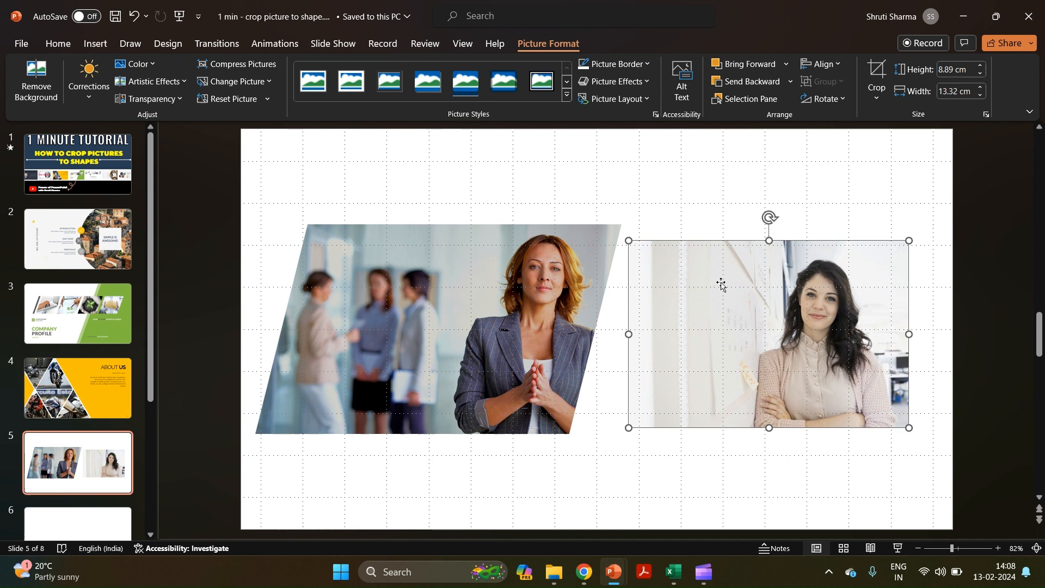
Crop the second woman's photo to an Oval with a 1:1 aspect ratio, making a circle
{"action": "left_click", "coordinate": [877, 100]}
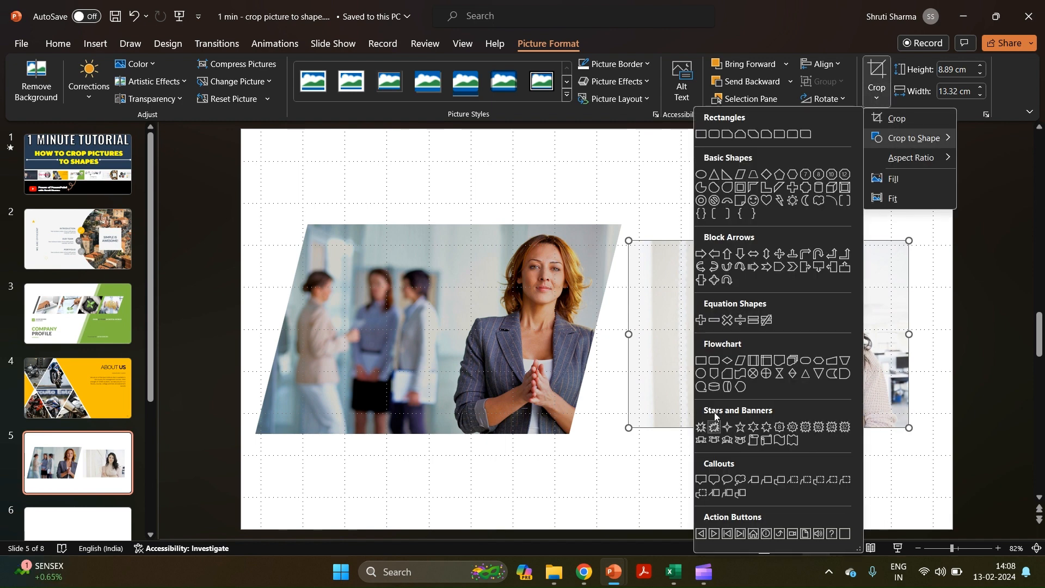
{"action": "left_click", "coordinate": [712, 186]}
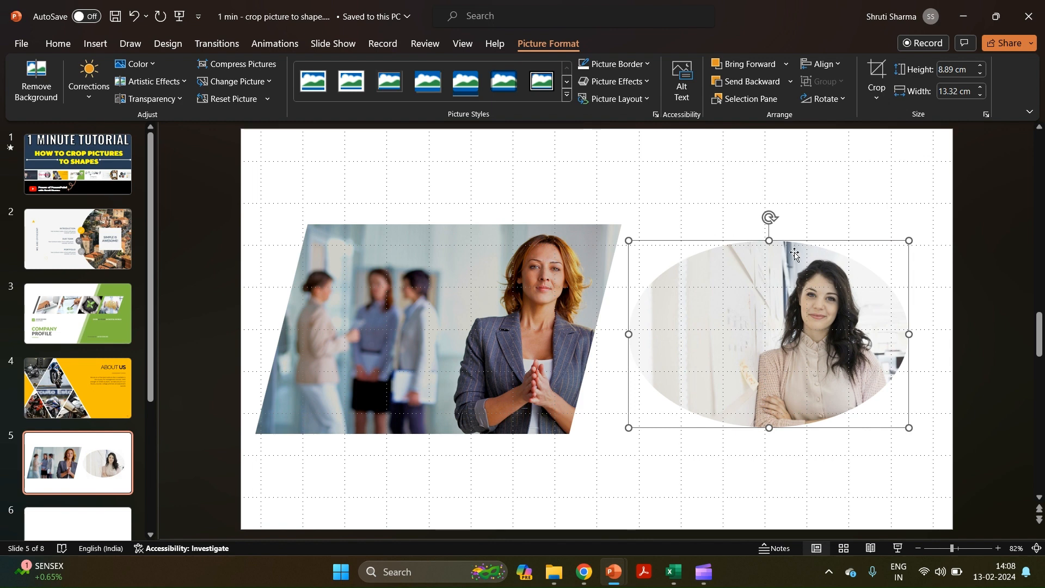
{"action": "left_click", "coordinate": [877, 98]}
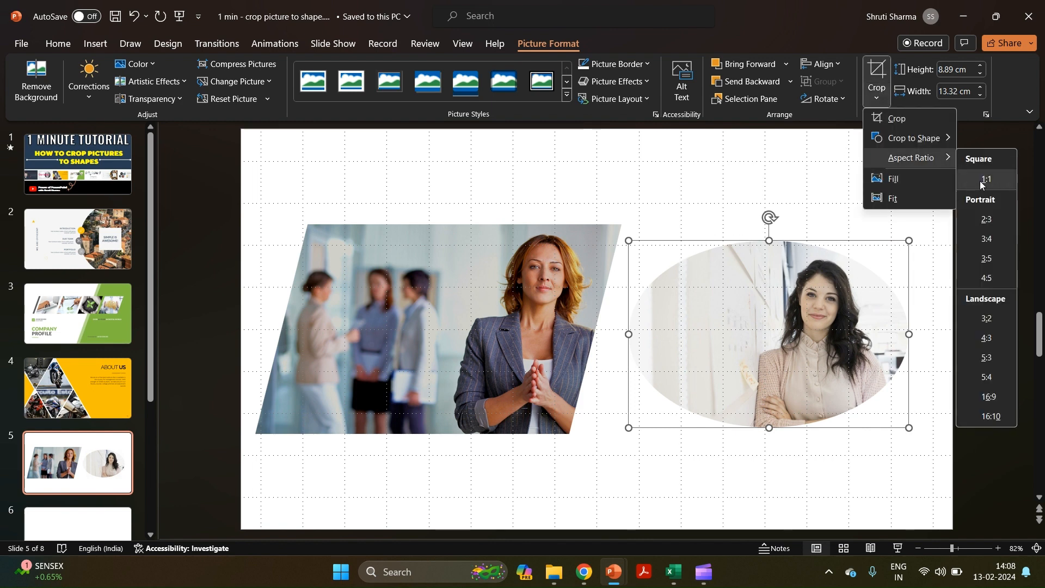
{"action": "left_click", "coordinate": [986, 180]}
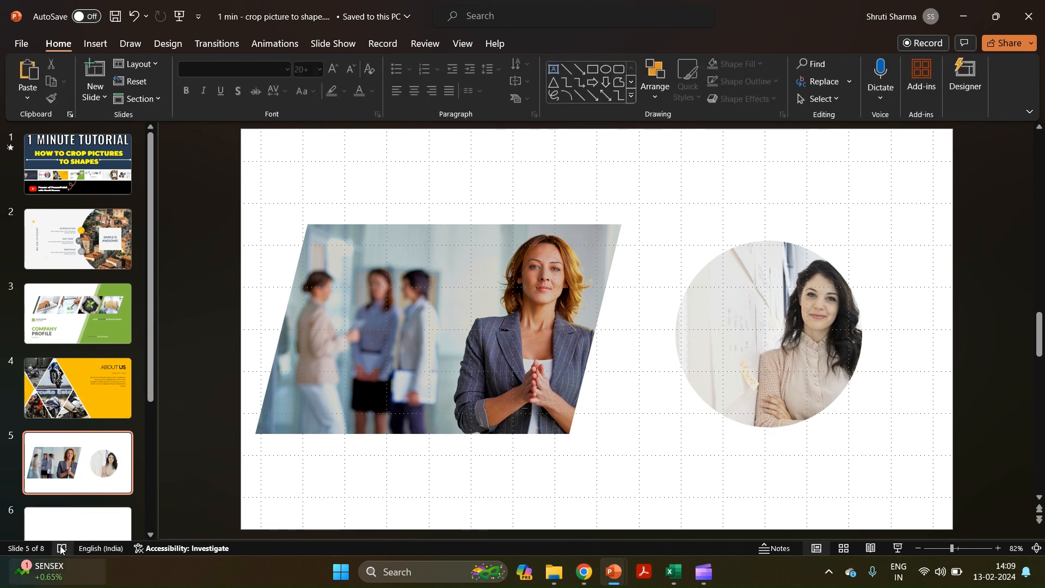
Insert Business-people-supporting-plant_xl.jpg on slide 6 and crop it to a 1:1 Diamond
{"action": "left_click", "coordinate": [77, 387]}
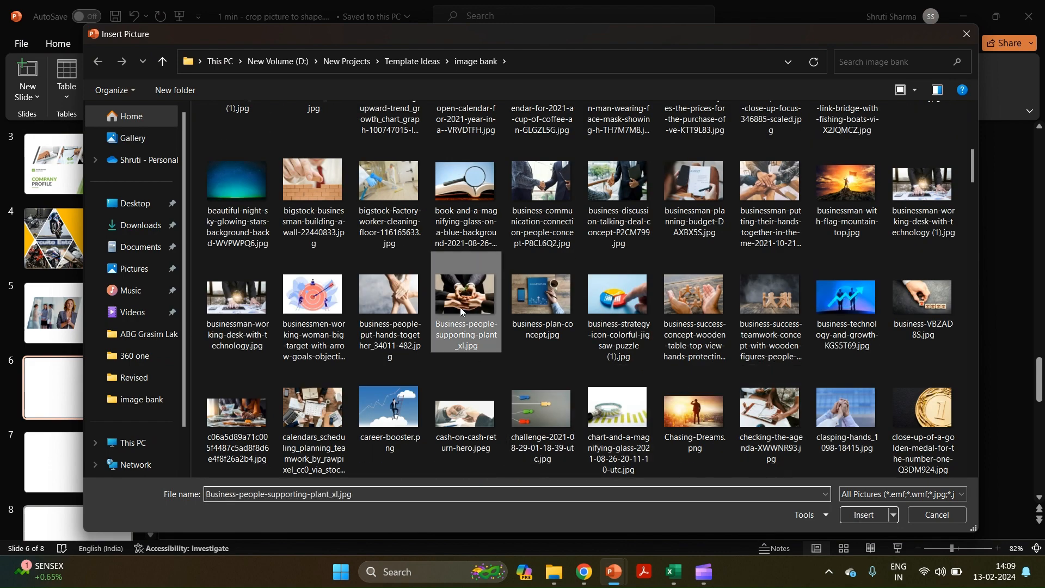
{"action": "left_click", "coordinate": [864, 515]}
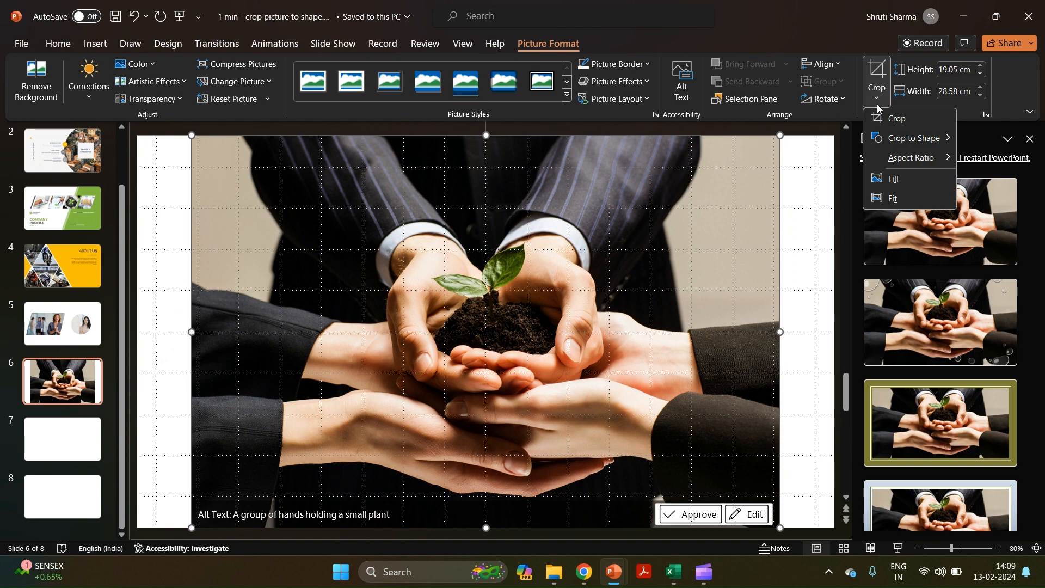
{"action": "left_click", "coordinate": [911, 138]}
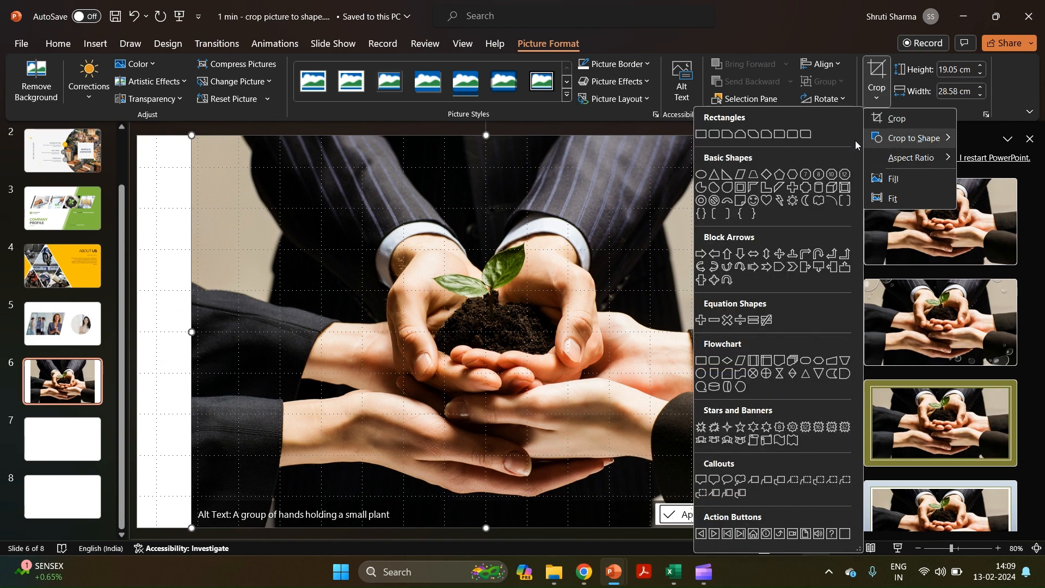
{"action": "left_click", "coordinate": [737, 169]}
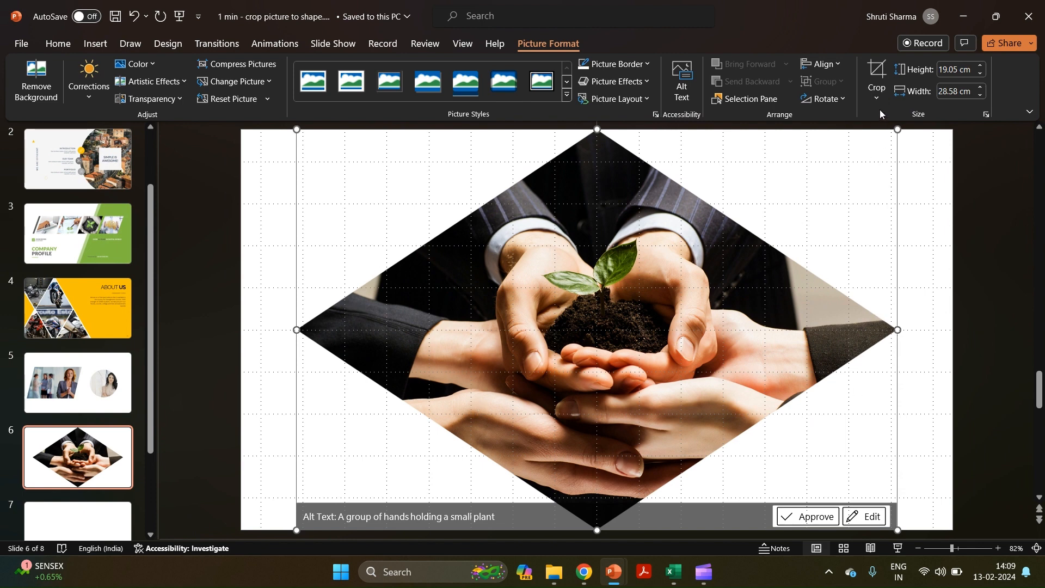
{"action": "left_click", "coordinate": [877, 80]}
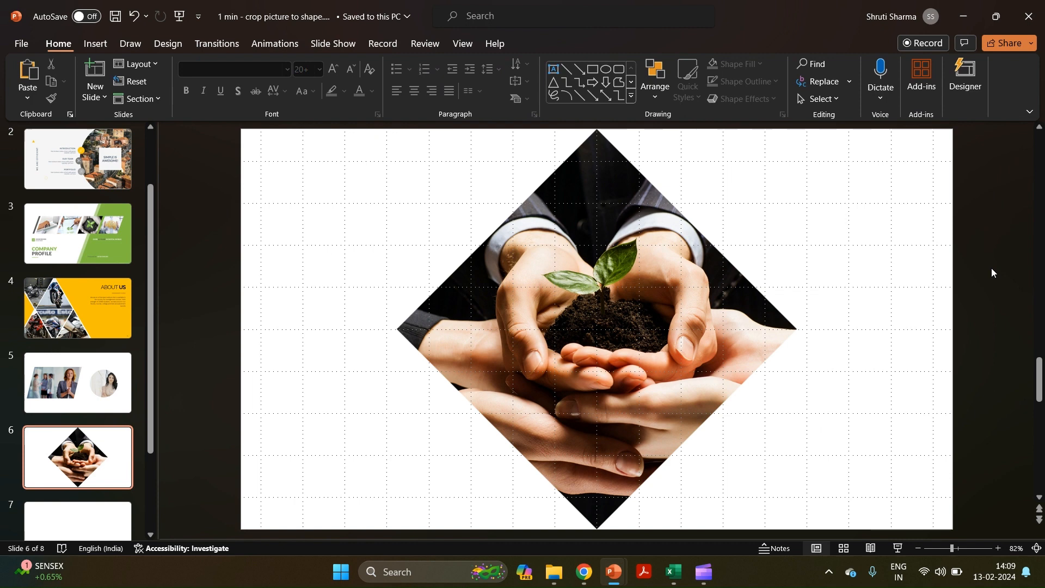
{"action": "left_click", "coordinate": [590, 348]}
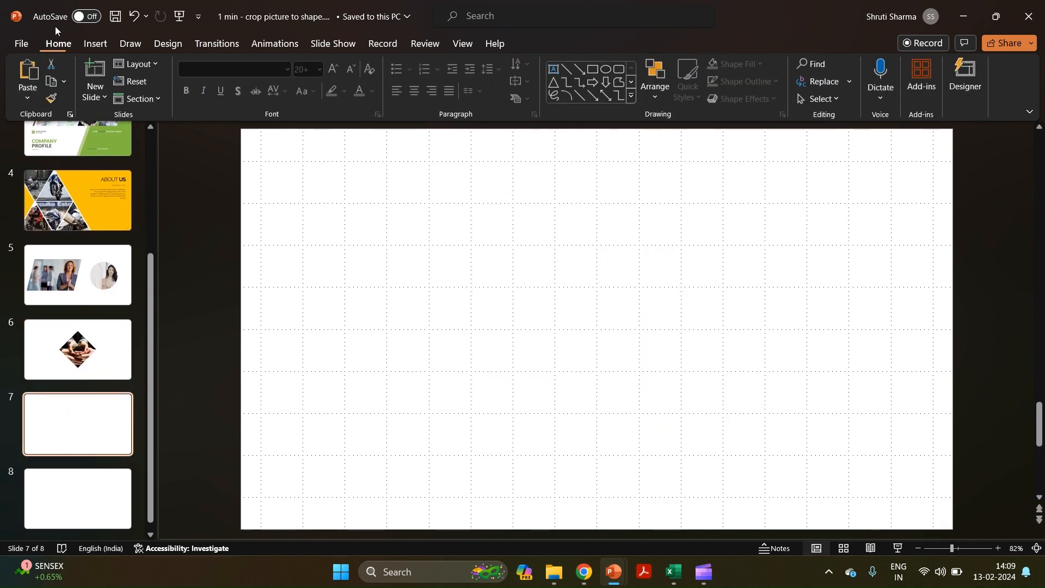
Insert the close-up virus photo on slide 7 and crop it to an Arrow: Pentagon shape
{"action": "left_click", "coordinate": [95, 43]}
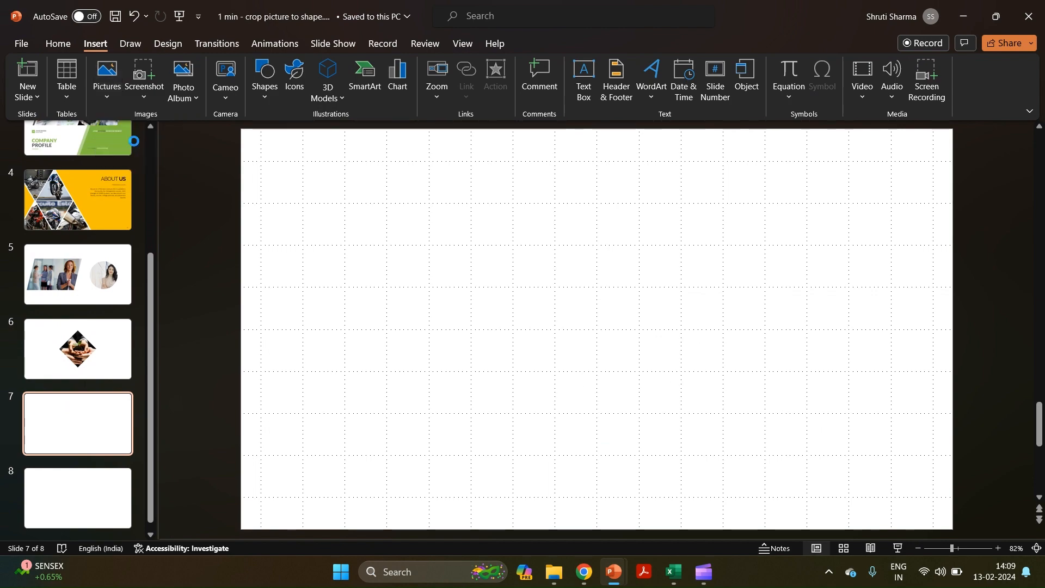
{"action": "left_click", "coordinate": [107, 71]}
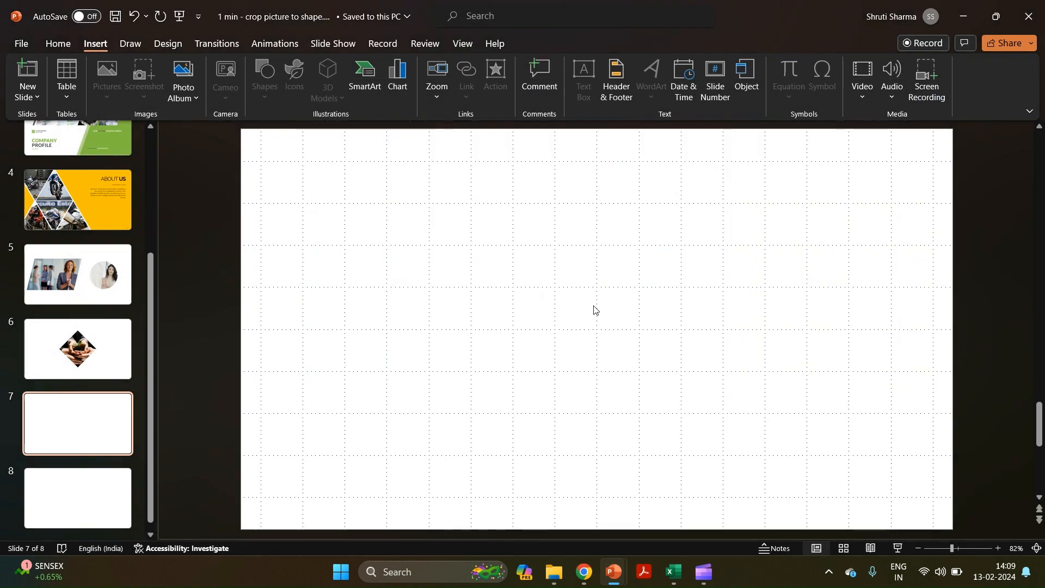
{"action": "left_click", "coordinate": [877, 84]}
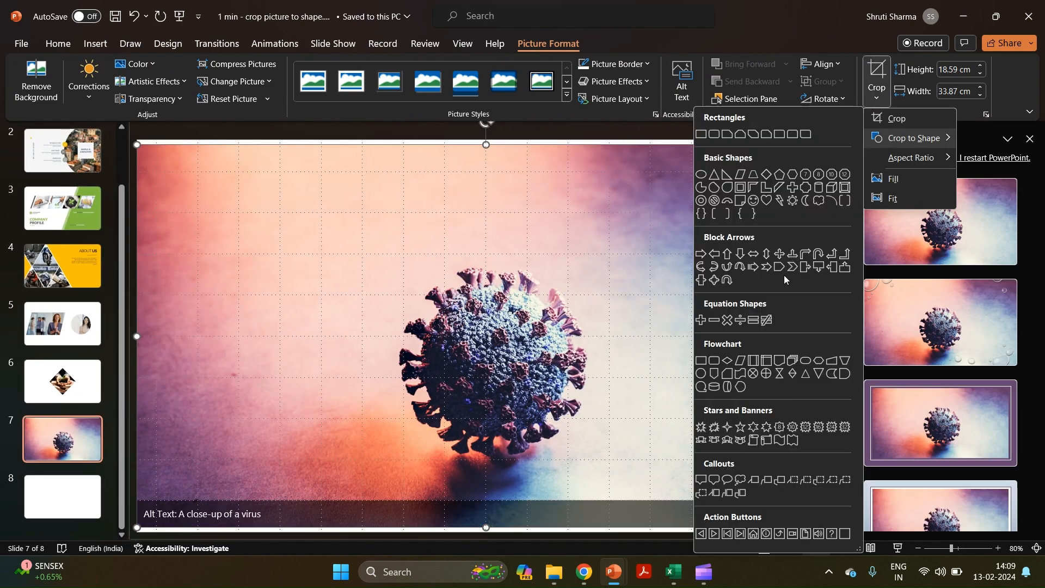
{"action": "left_click", "coordinate": [779, 266]}
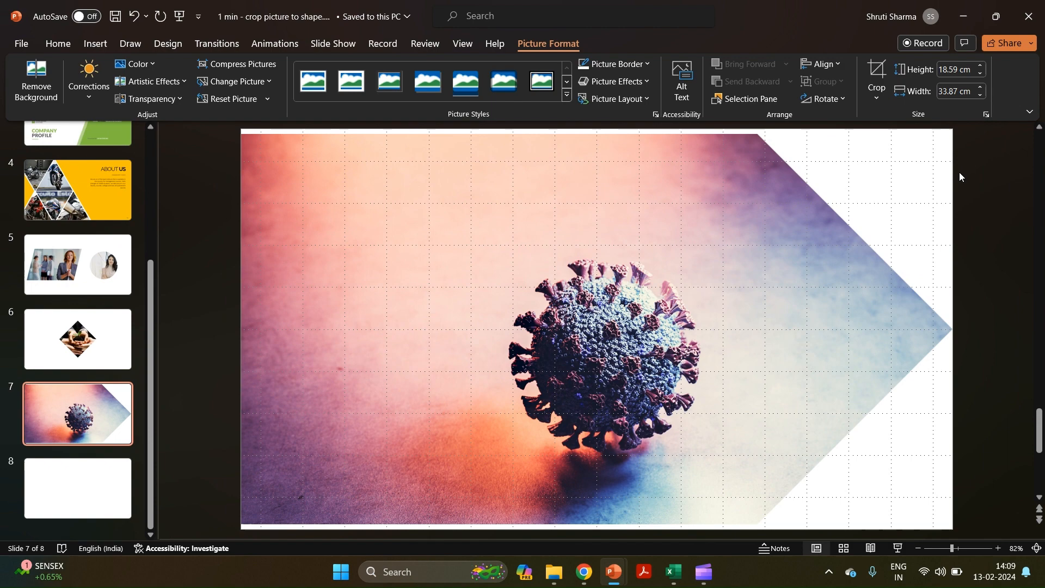